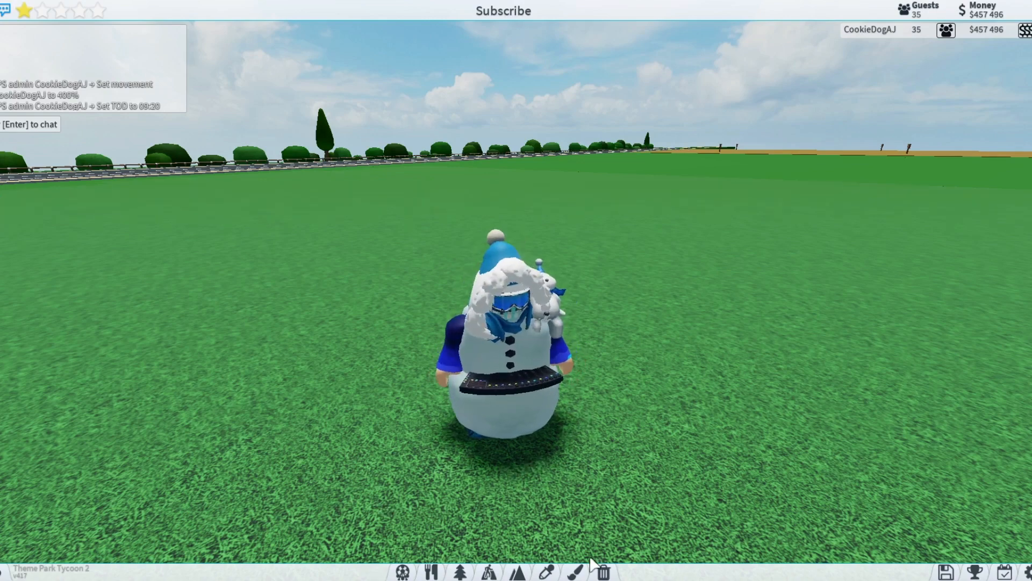
Open the Rides build menu and preview the Gentle rides teacups.
click(432, 572)
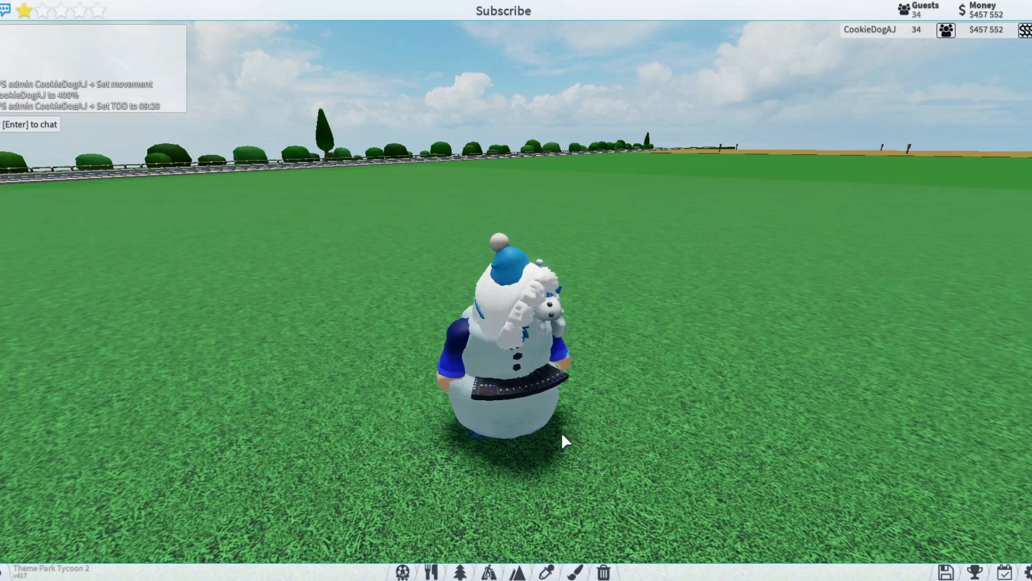
click(490, 571)
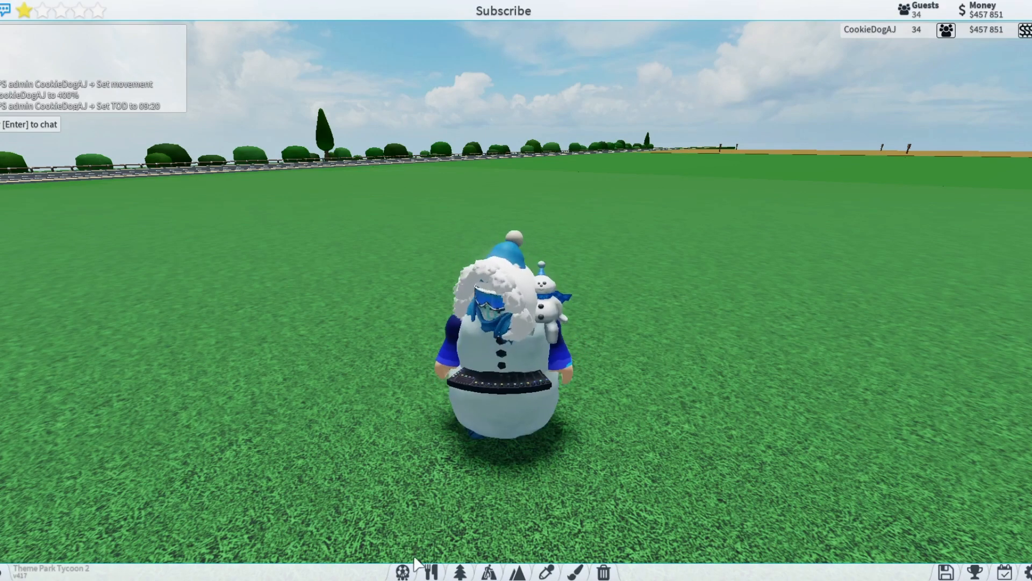
mouse_move(384, 525)
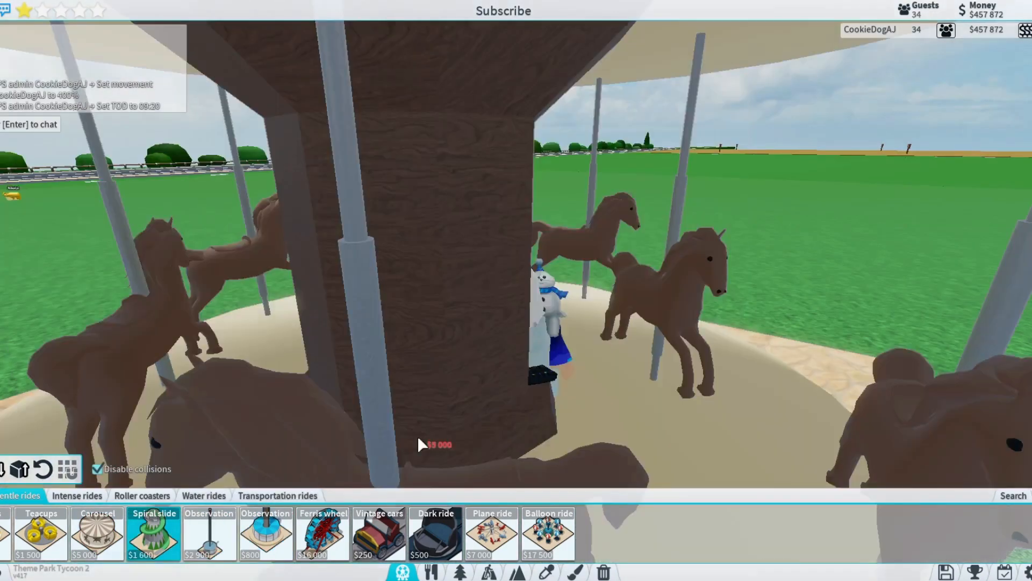
click(378, 534)
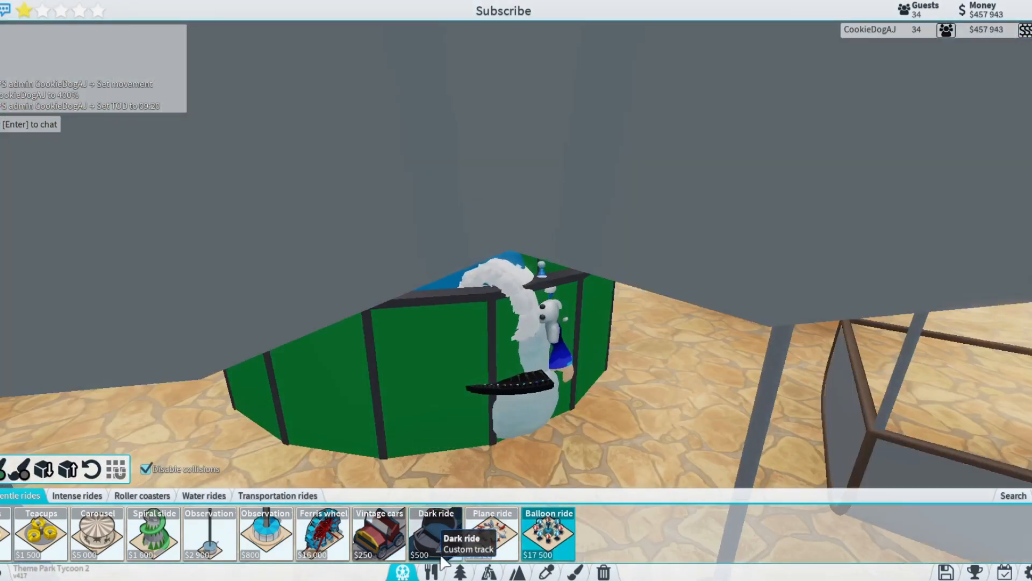
click(431, 570)
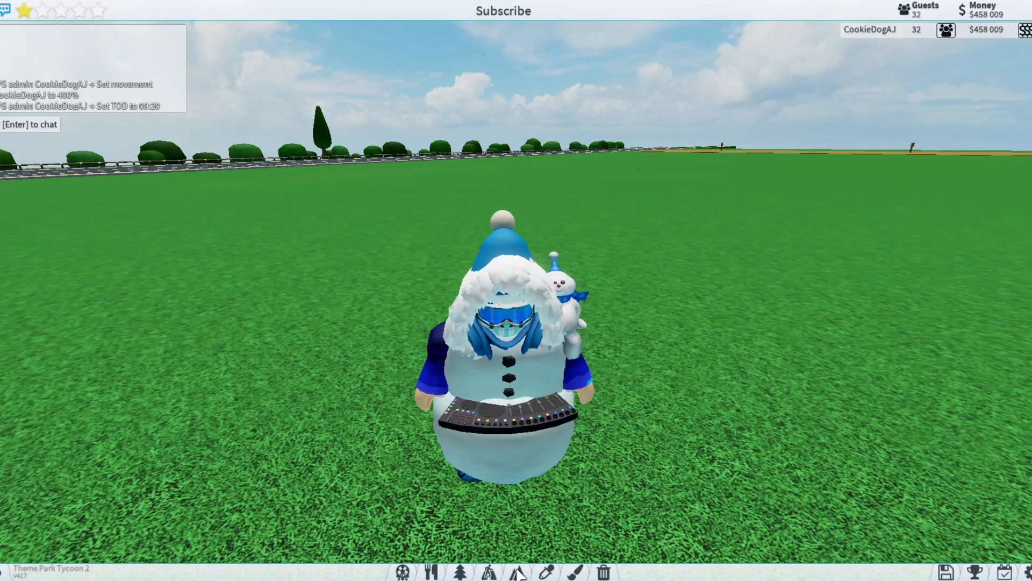
Switch category tabs from Gentle rides to Water rides, then Transportation rides.
click(402, 572)
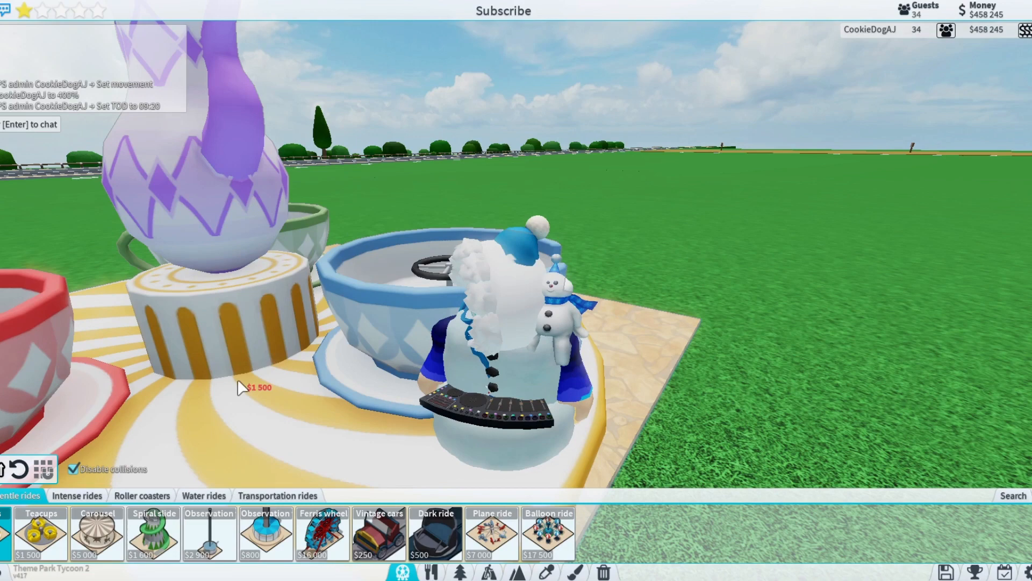
click(77, 495)
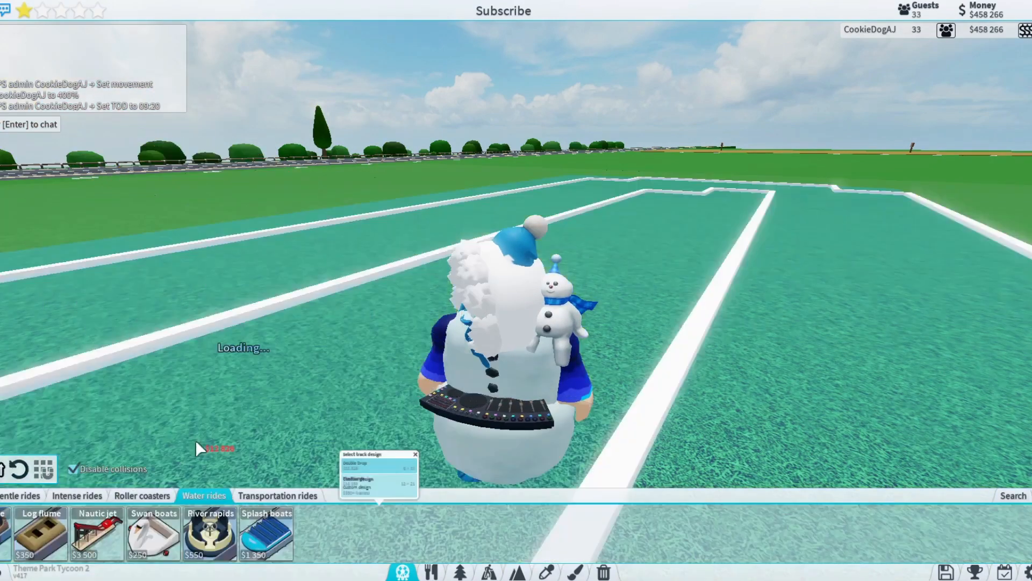
click(142, 495)
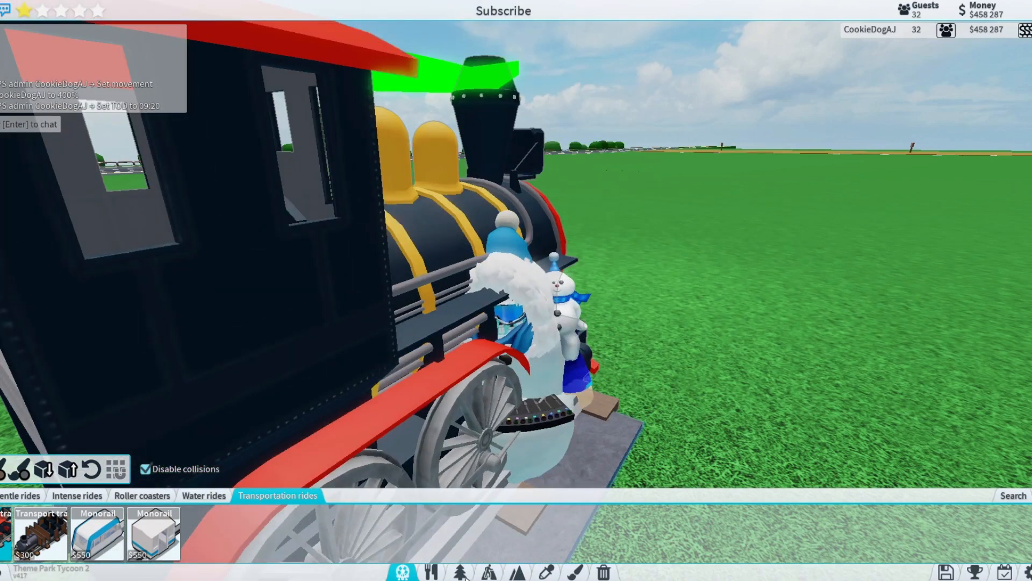
click(431, 570)
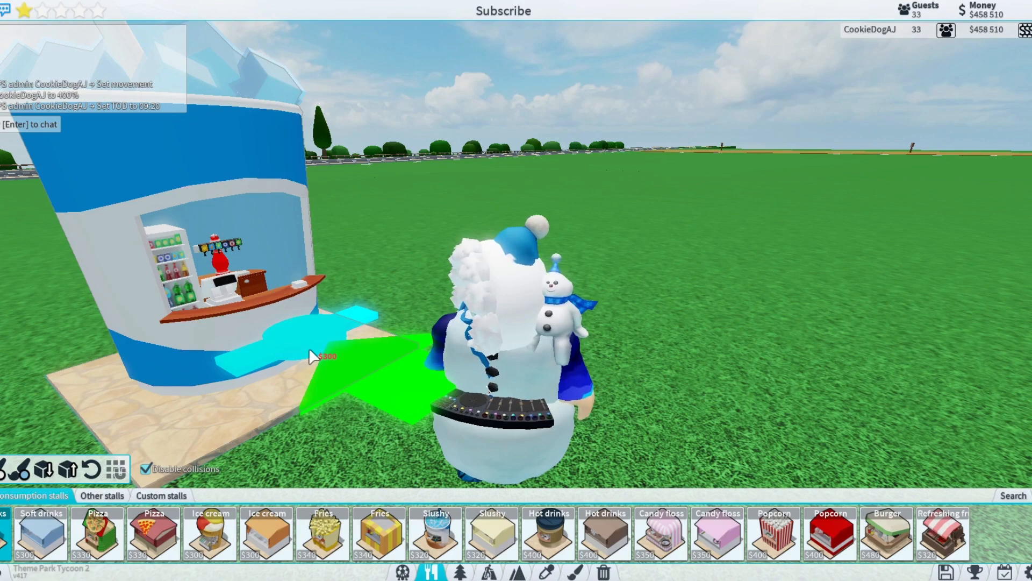
Browse Stalls, then open Scenery and switch from Nature to Roofs and ceilings.
click(162, 495)
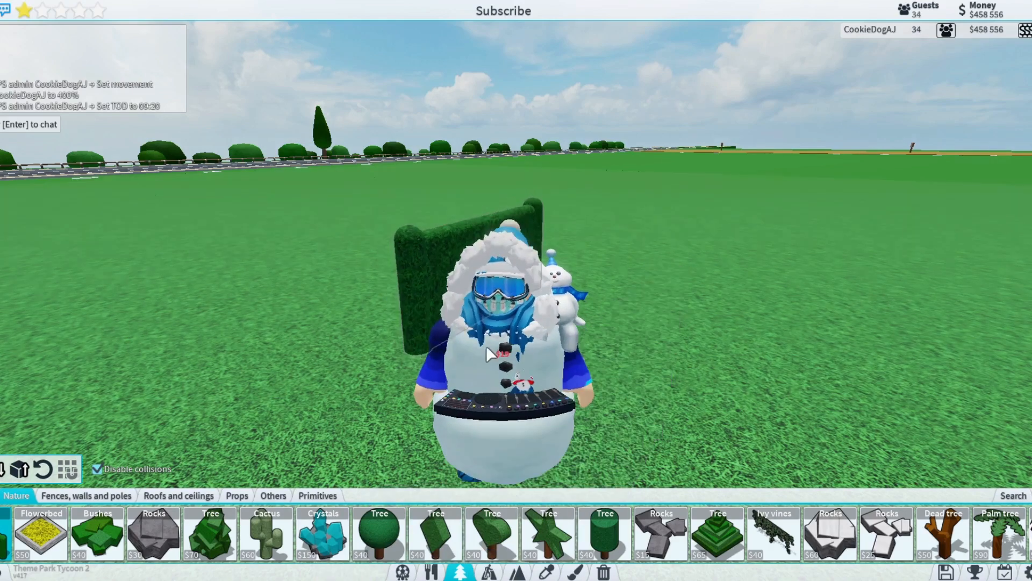
click(178, 495)
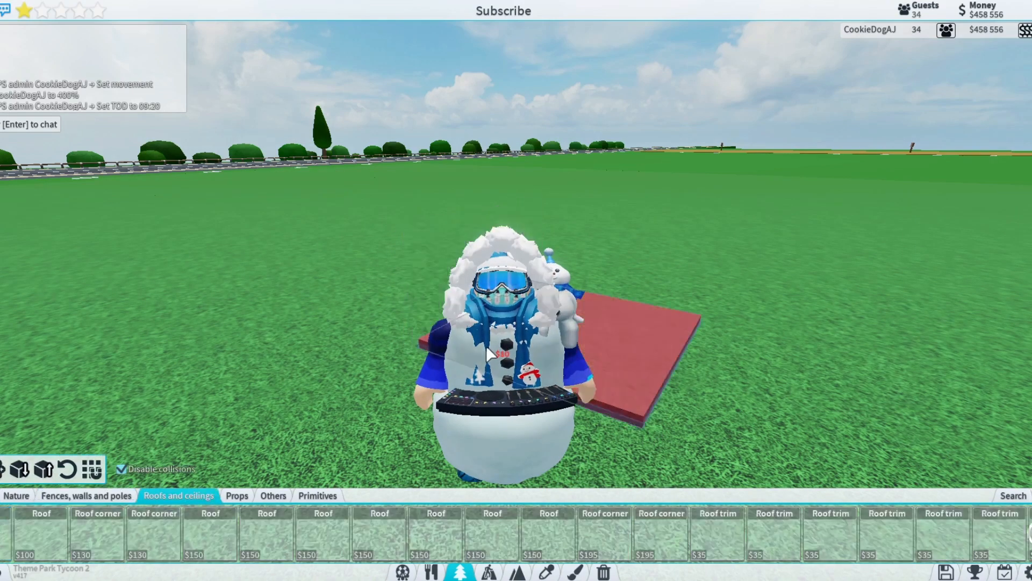
click(318, 496)
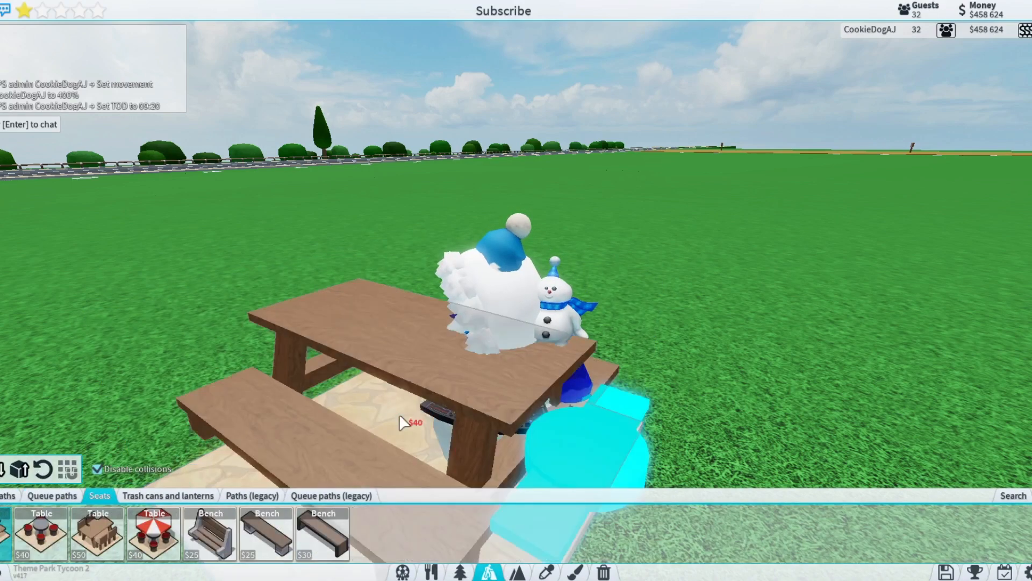
Cycle Paths tabs to Queue paths (legacy), then open the Terrain Water tab.
click(331, 496)
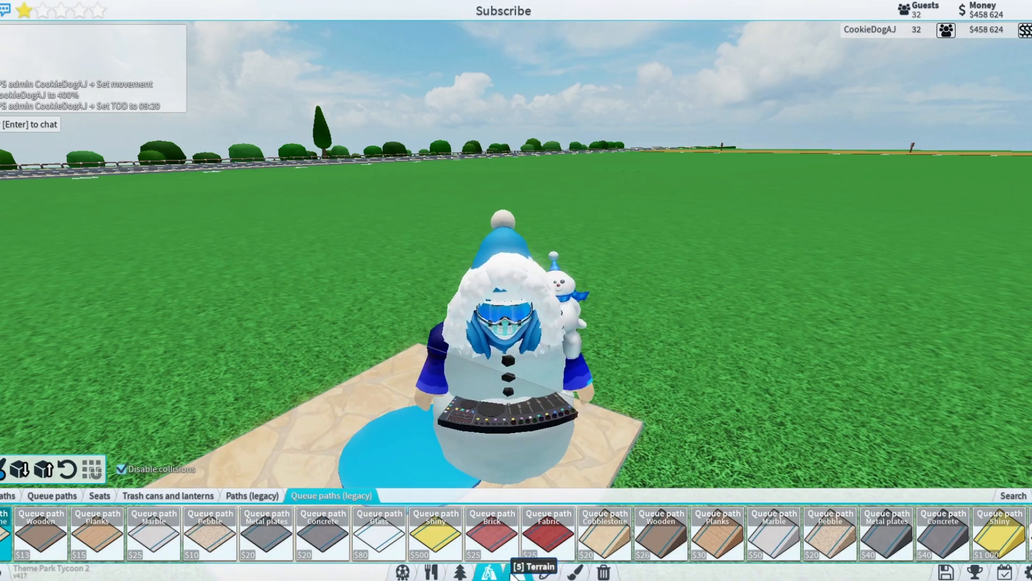
click(487, 571)
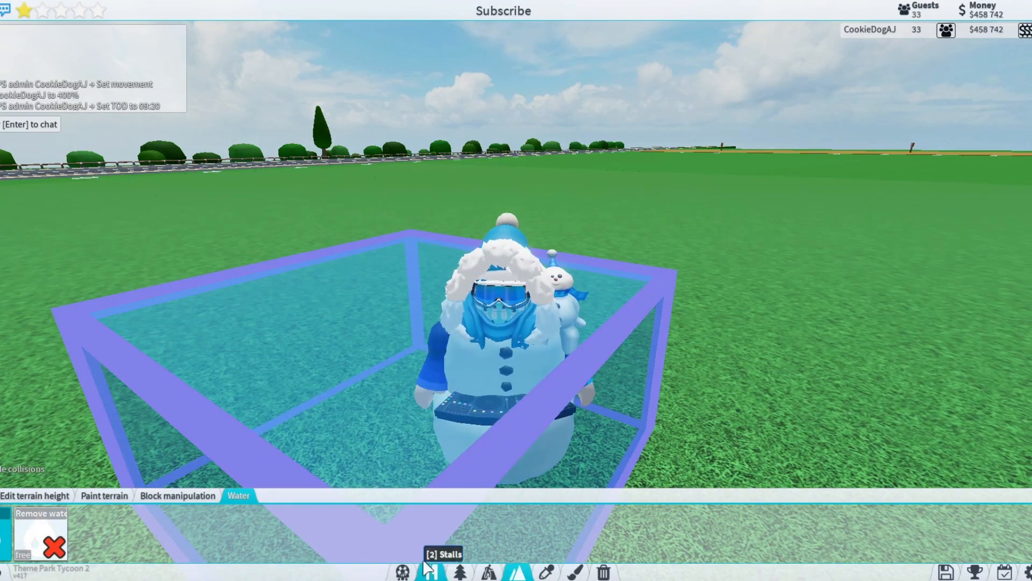
click(489, 571)
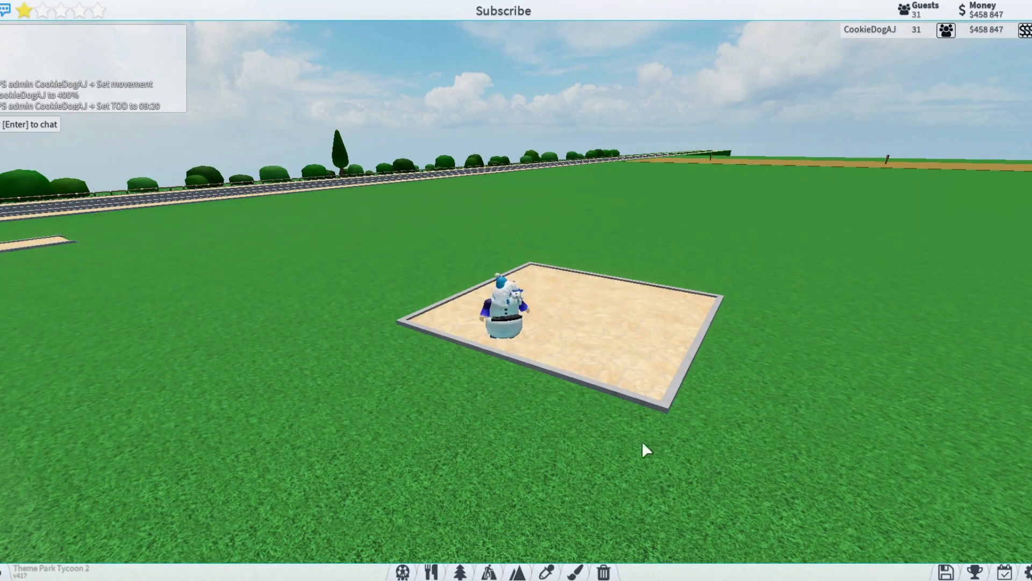
Open Terrain, choose Edit terrain height, and hover the 20 m brush.
click(602, 571)
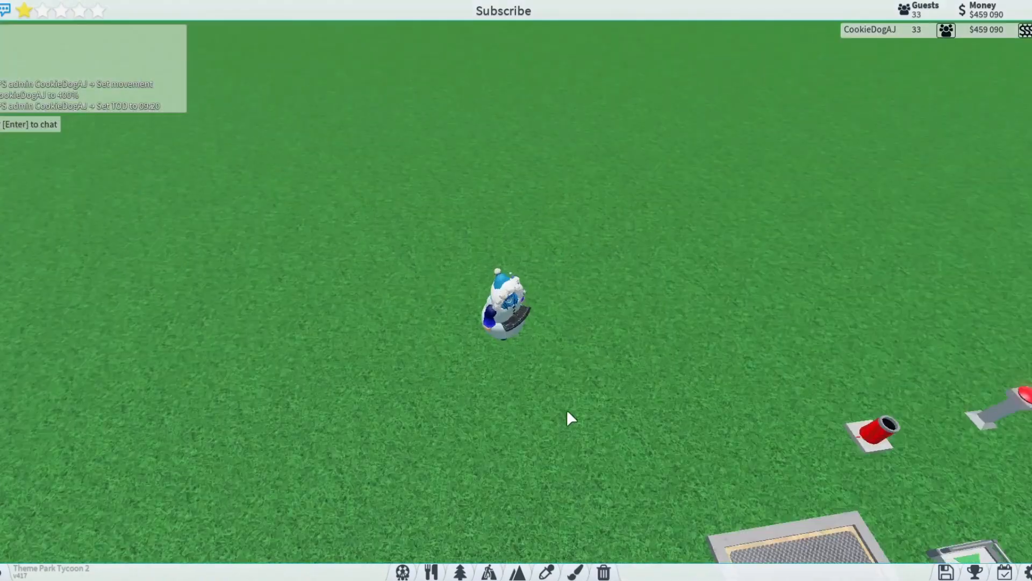
click(518, 572)
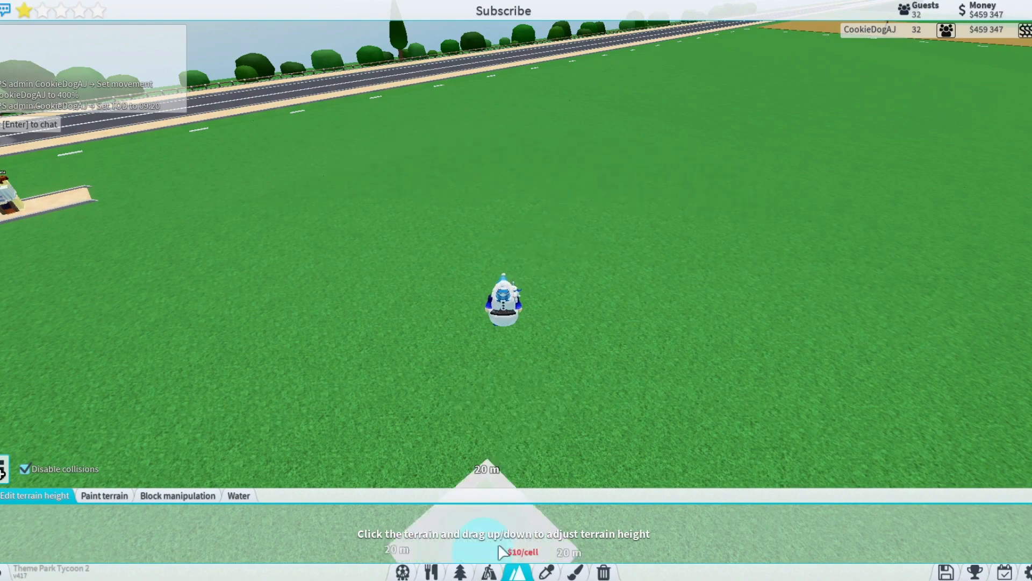
mouse_move(648, 227)
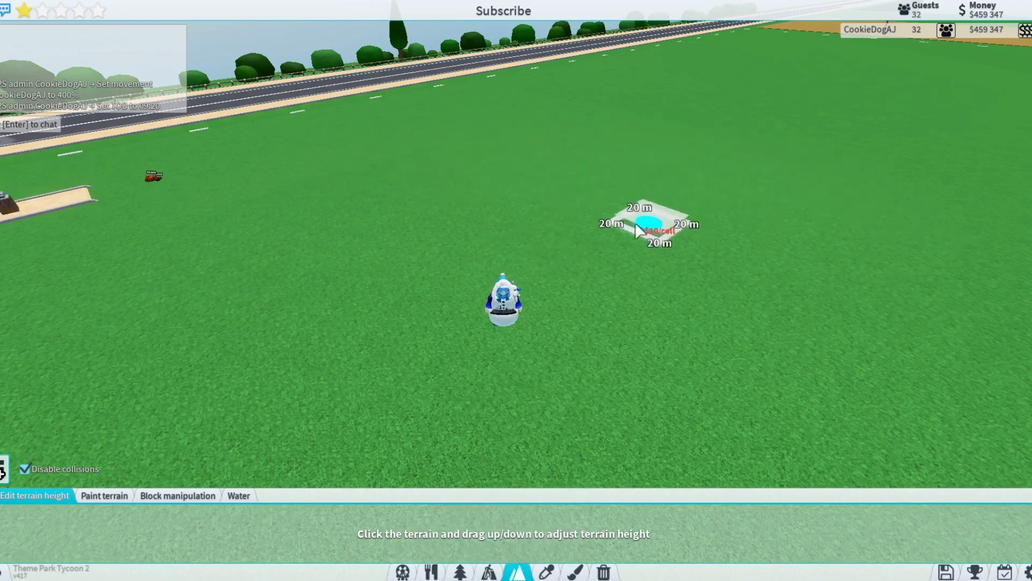